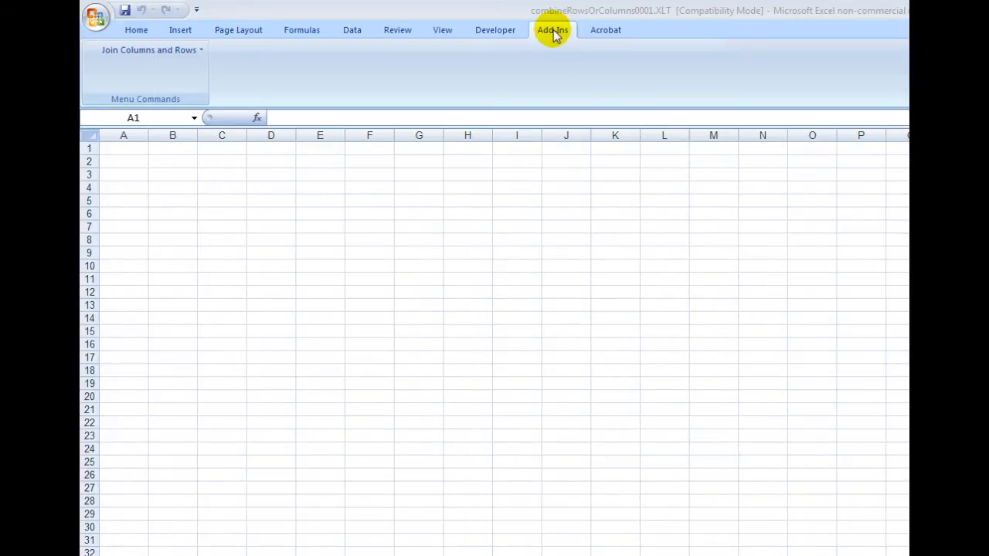
pyautogui.moveTo(247, 79)
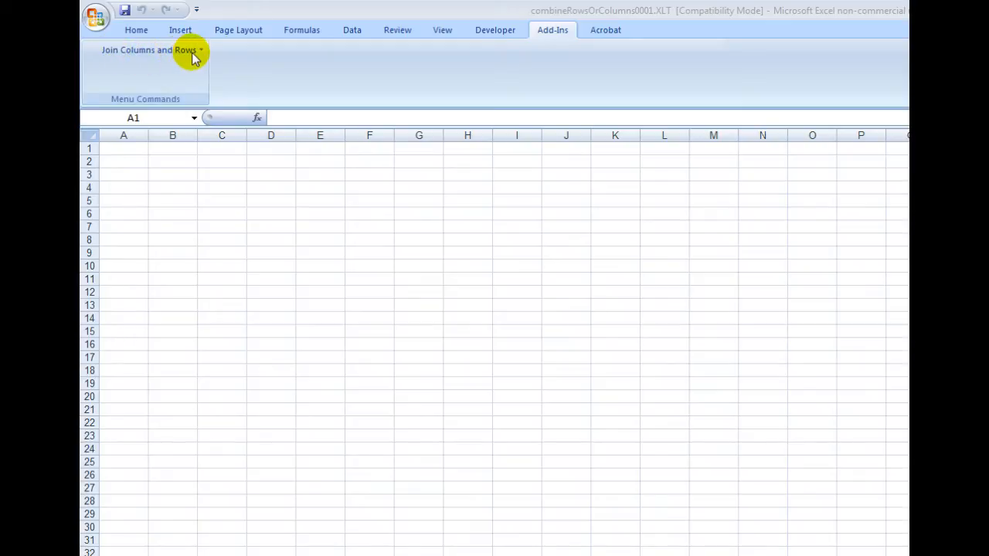
# Finish entering sample numbers 1–4 and 5–8 in D5:G6 and I5:J8
pyautogui.click(150, 49)
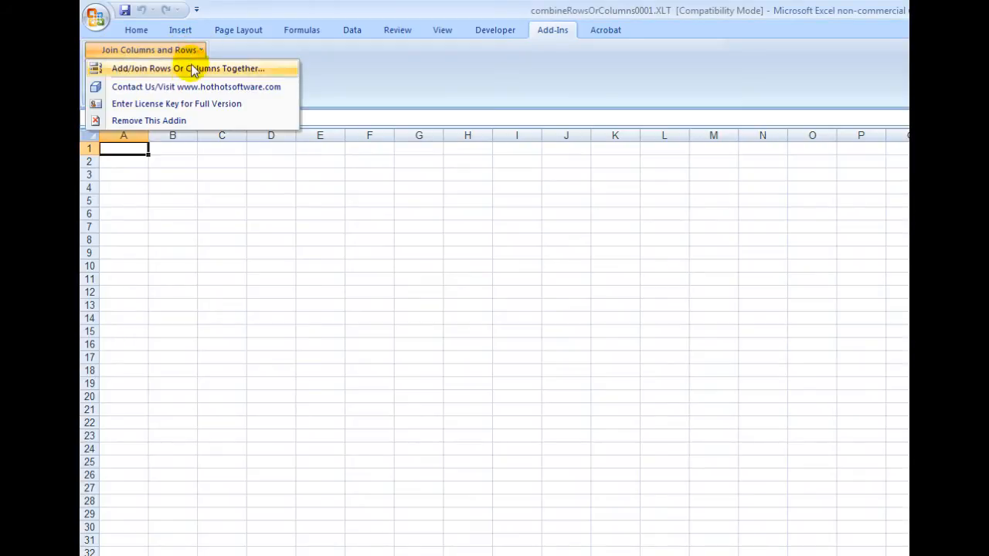
pyautogui.moveTo(185, 103)
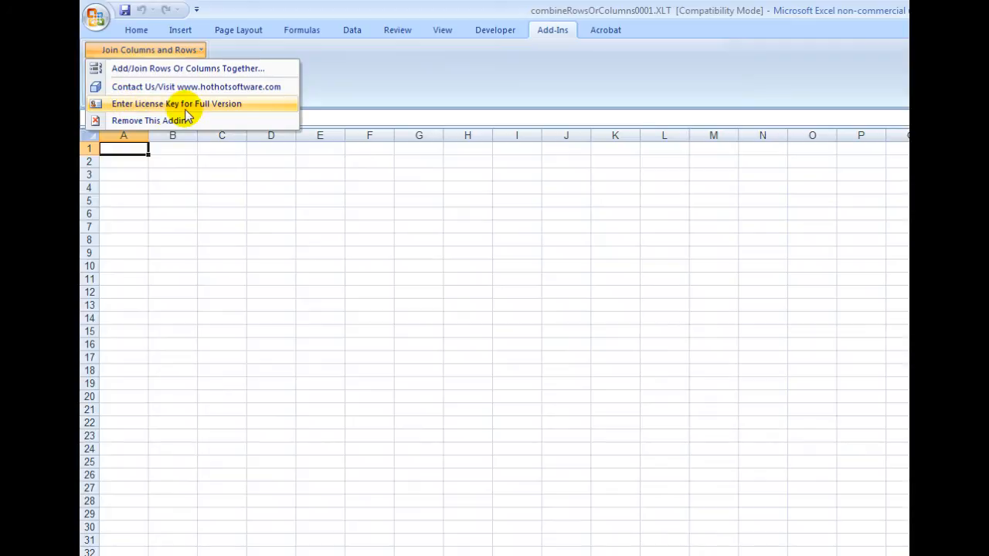
pyautogui.moveTo(251, 212)
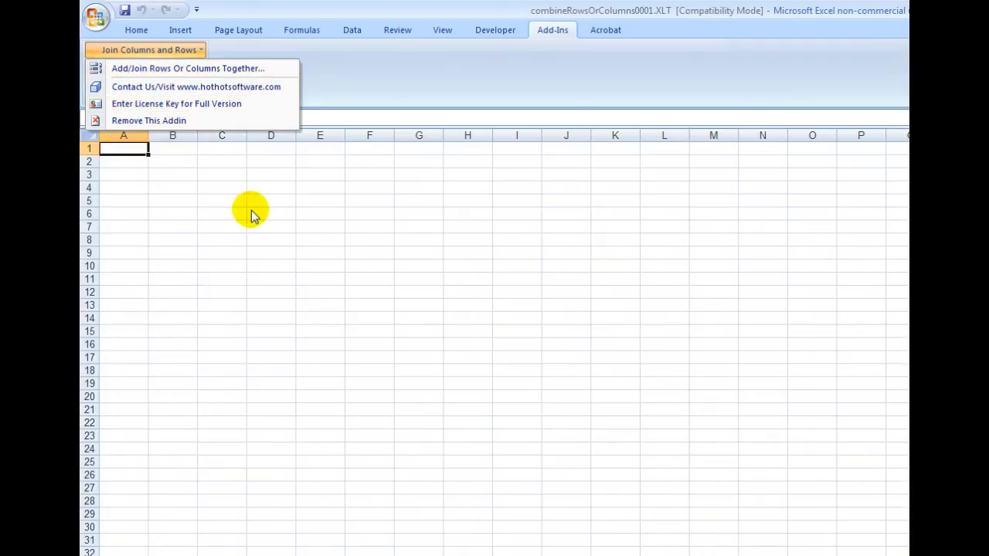
pyautogui.click(271, 201)
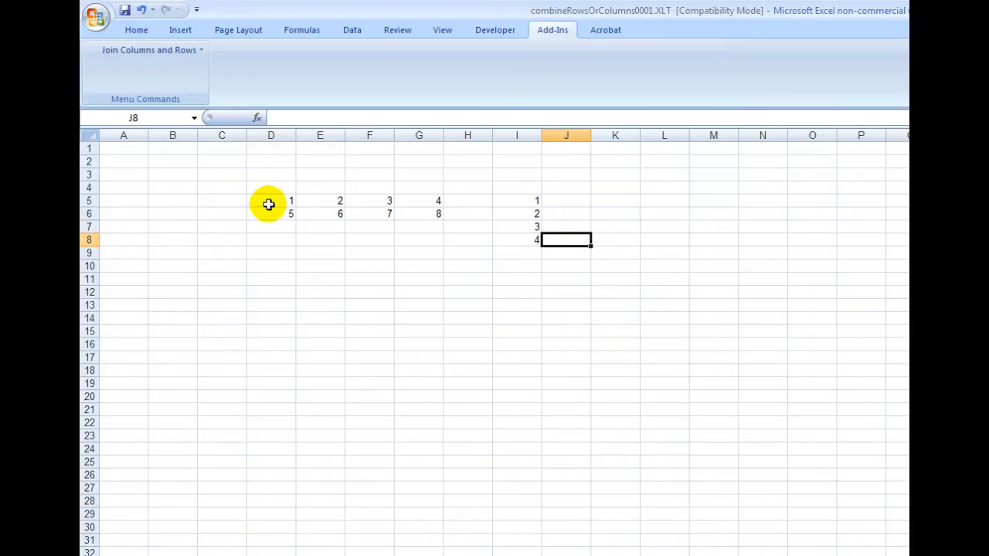
pyautogui.click(517, 240)
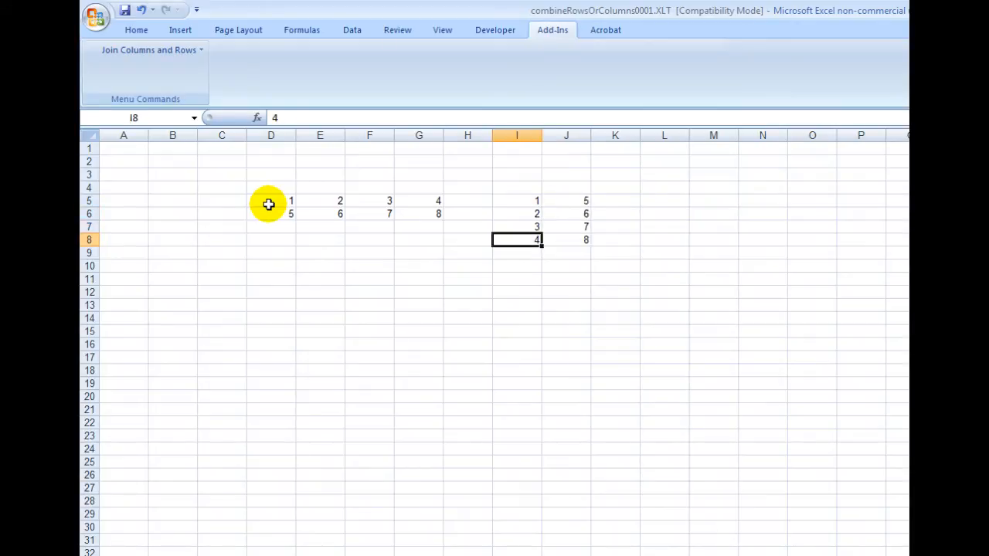
pyautogui.click(149, 50)
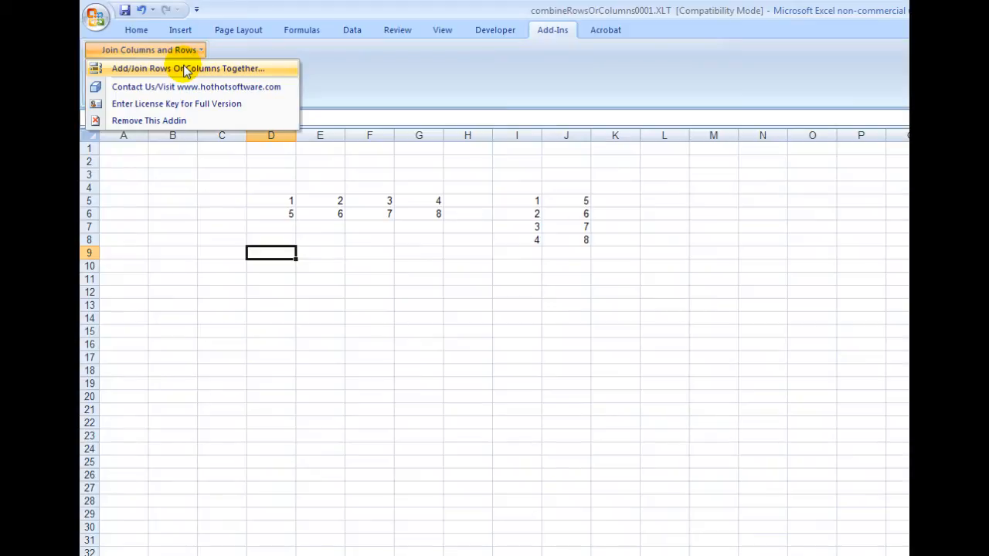
pyautogui.moveTo(176, 76)
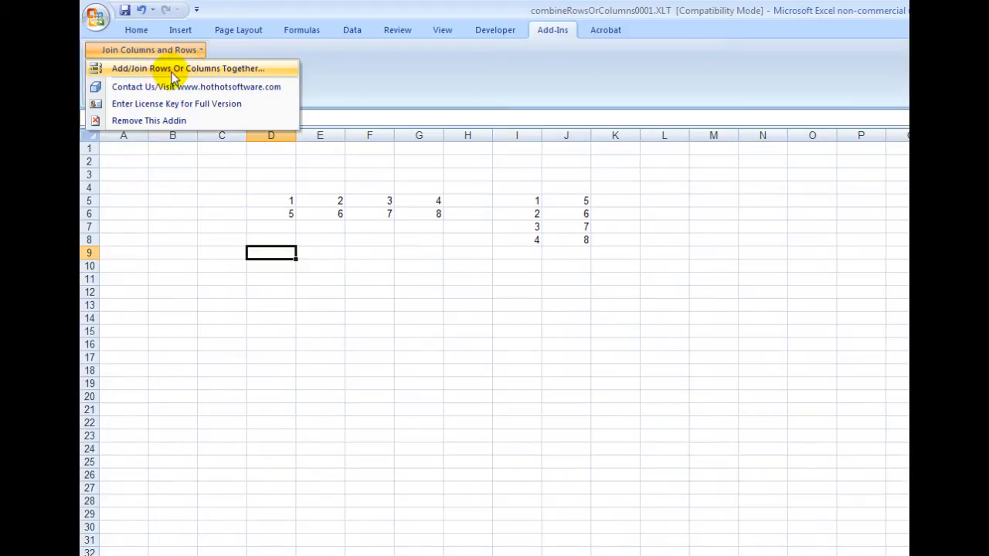
# Launch Add/Join Rows Or Columns Together from the Join Columns and Rows menu
pyautogui.click(187, 68)
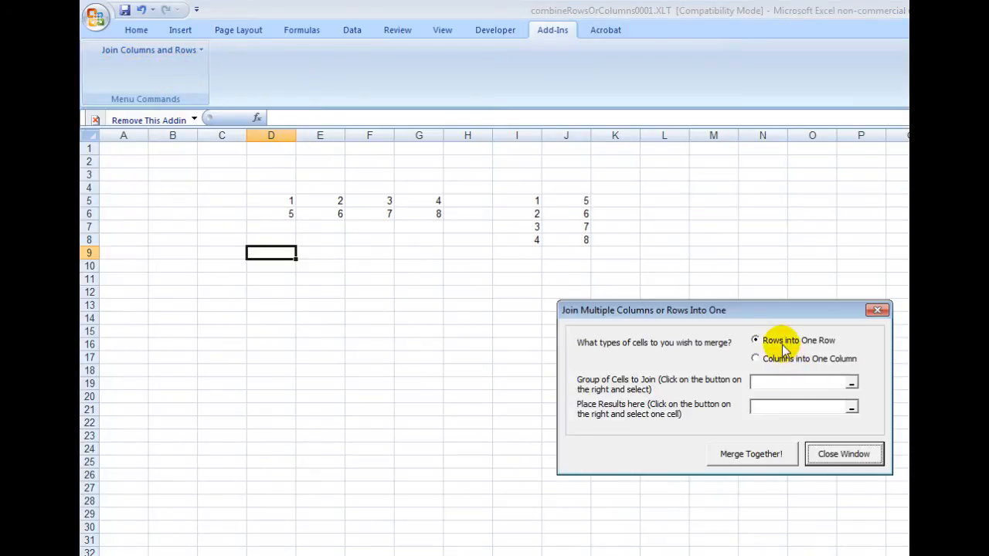
pyautogui.moveTo(791, 346)
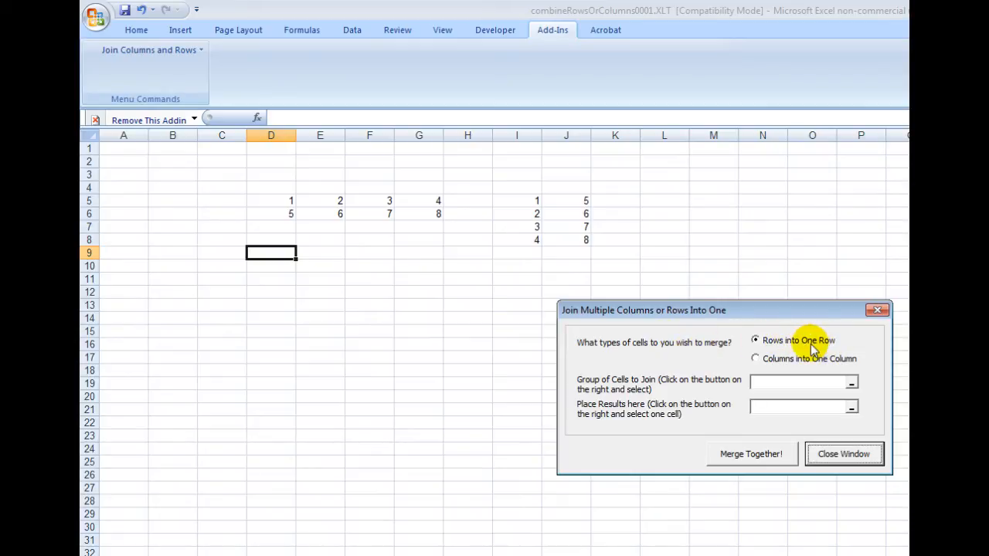
pyautogui.moveTo(765, 364)
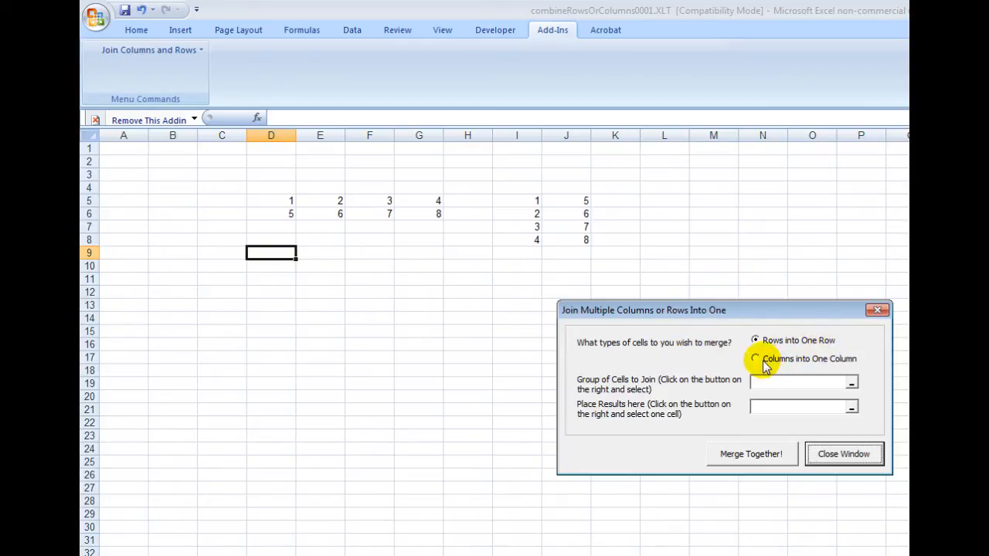
pyautogui.moveTo(736, 383)
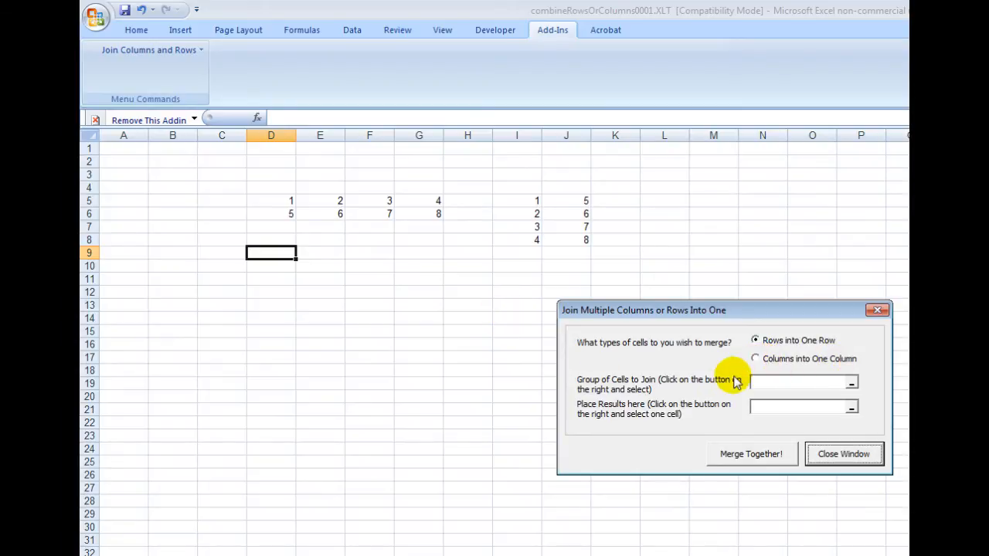
pyautogui.moveTo(285, 202)
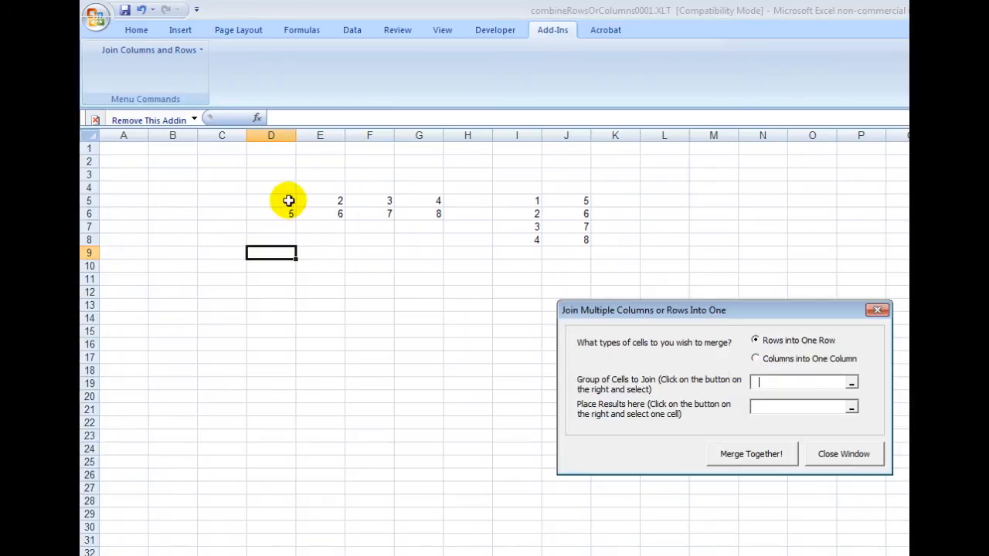
# Merge rows D5:G6 into one row with results at D9
pyautogui.moveTo(289, 201); pyautogui.dragTo(419, 215)
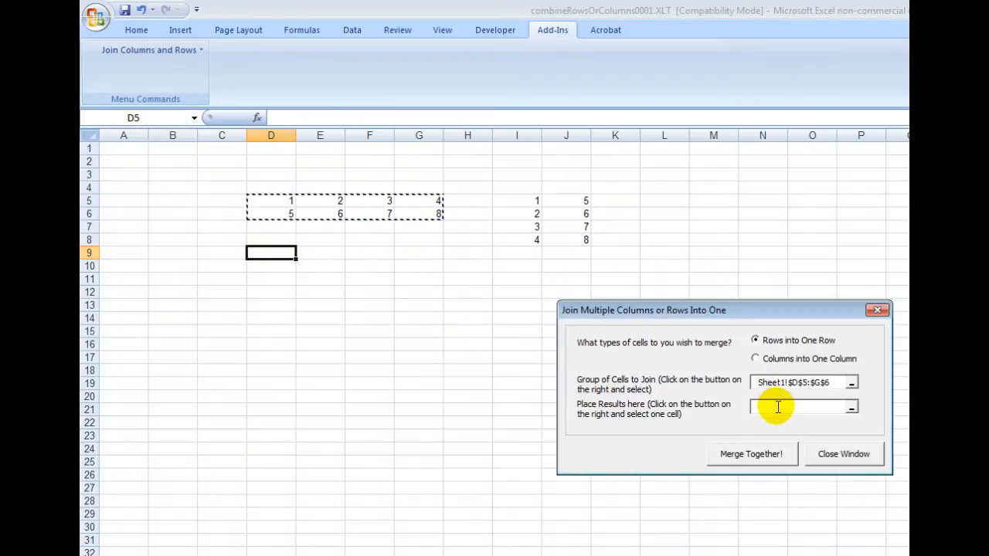
pyautogui.click(270, 292)
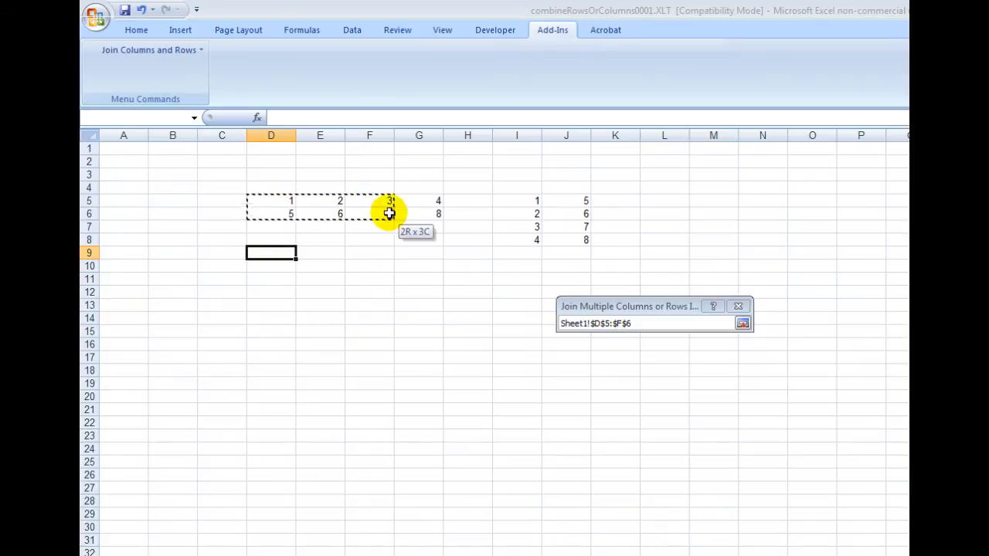
pyautogui.click(742, 323)
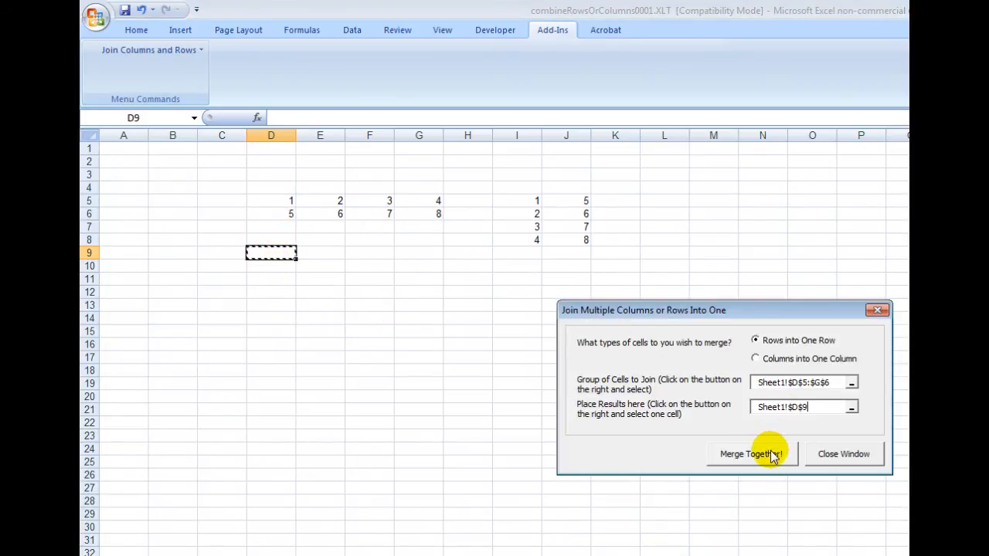
pyautogui.click(751, 454)
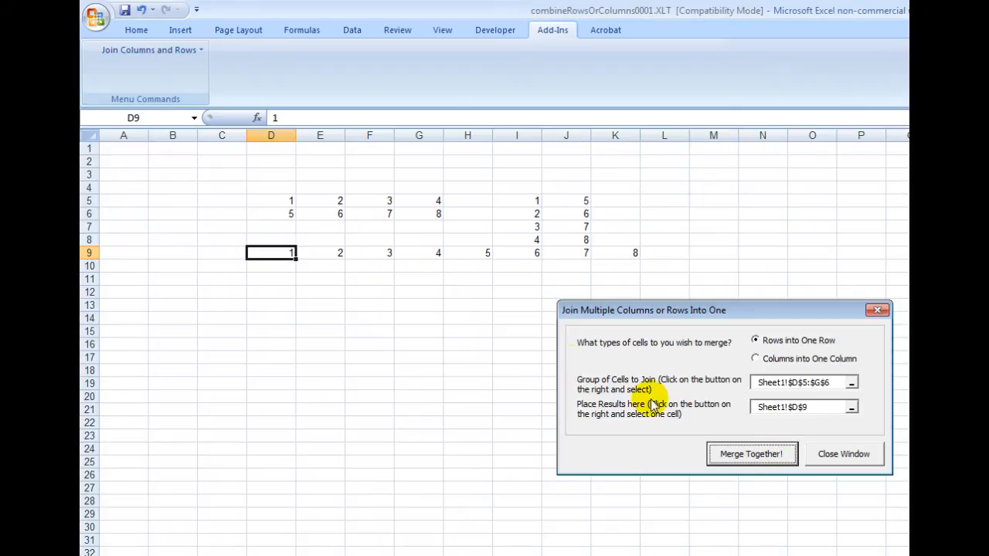
pyautogui.moveTo(419, 205)
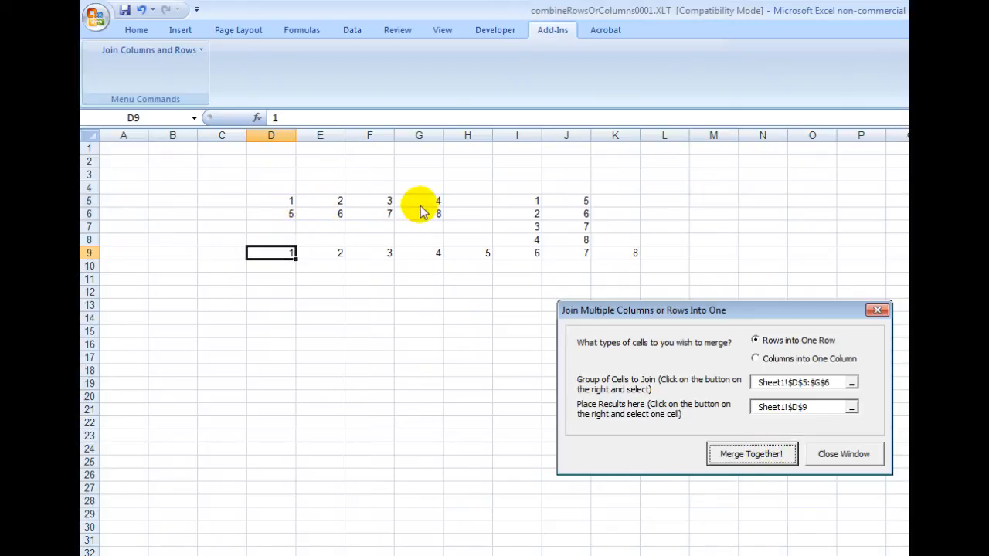
pyautogui.moveTo(479, 255)
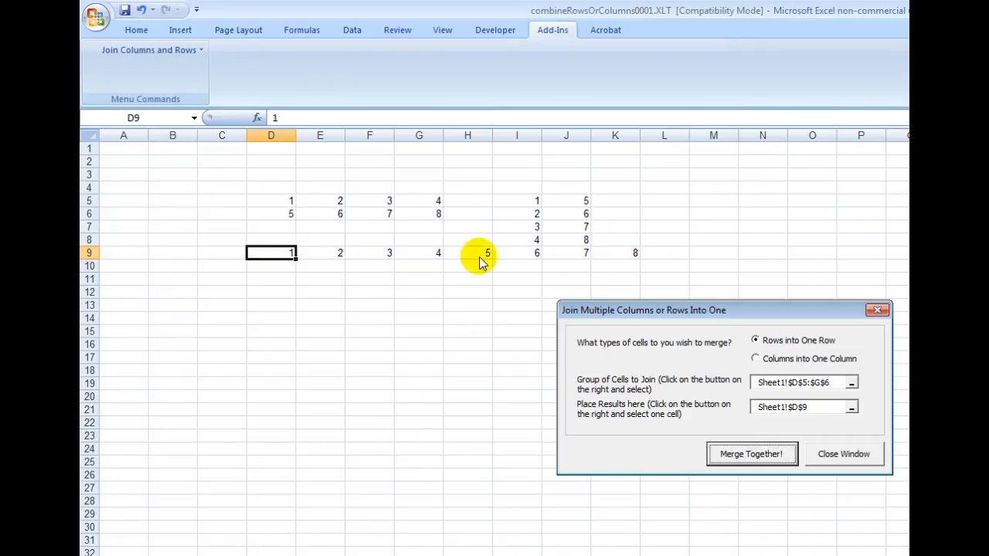
pyautogui.moveTo(320, 228)
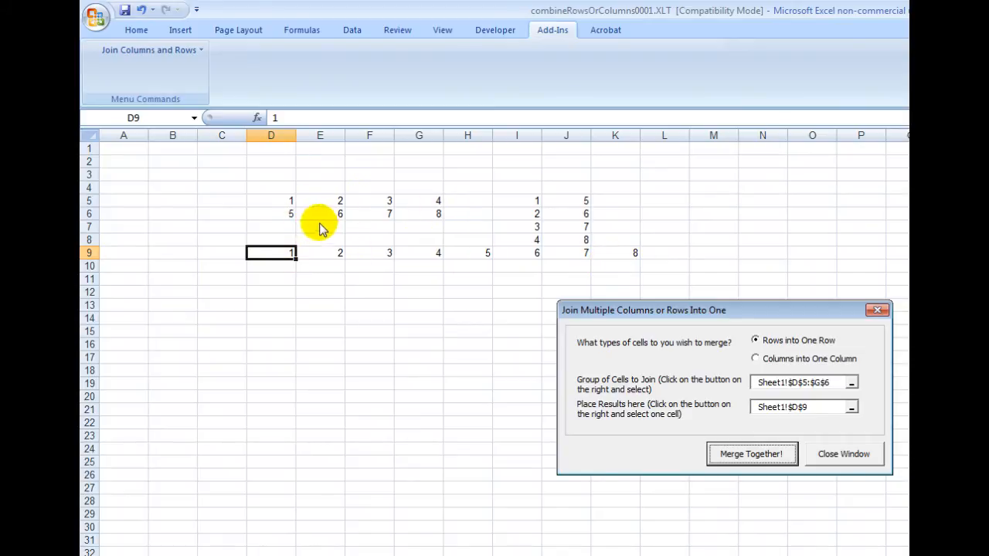
pyautogui.moveTo(292, 307)
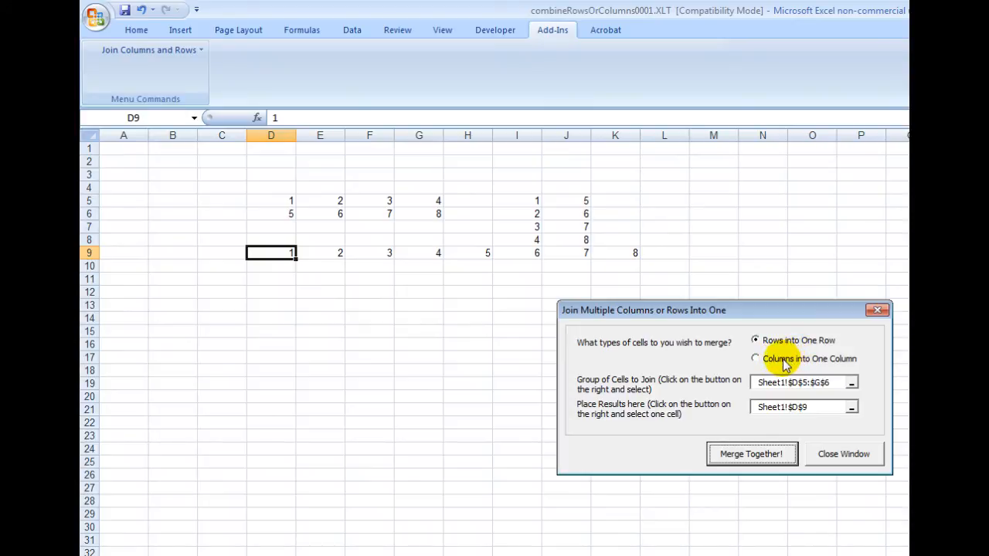
# Merge columns I5:J8 into one column with results at D14, using Columns into One Column
pyautogui.click(755, 358)
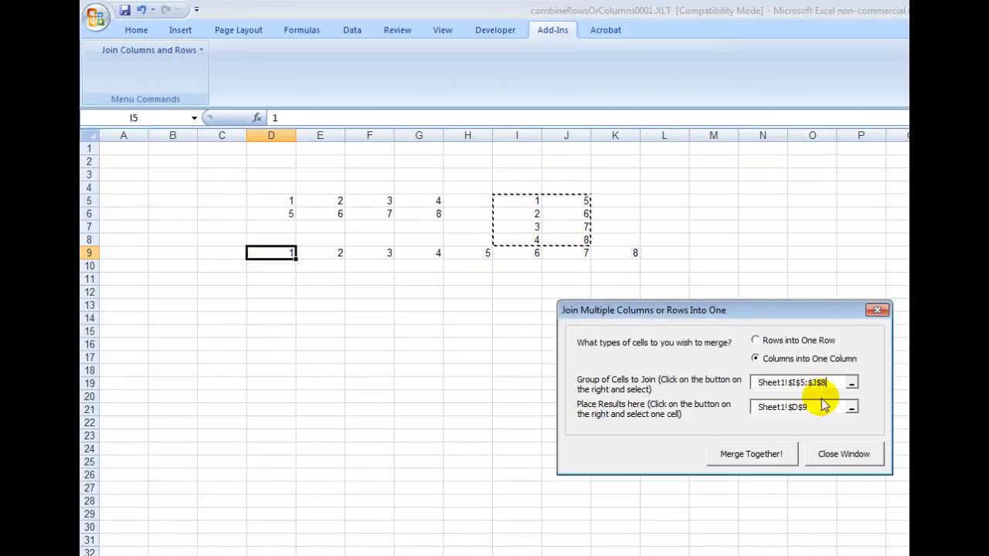
pyautogui.click(271, 318)
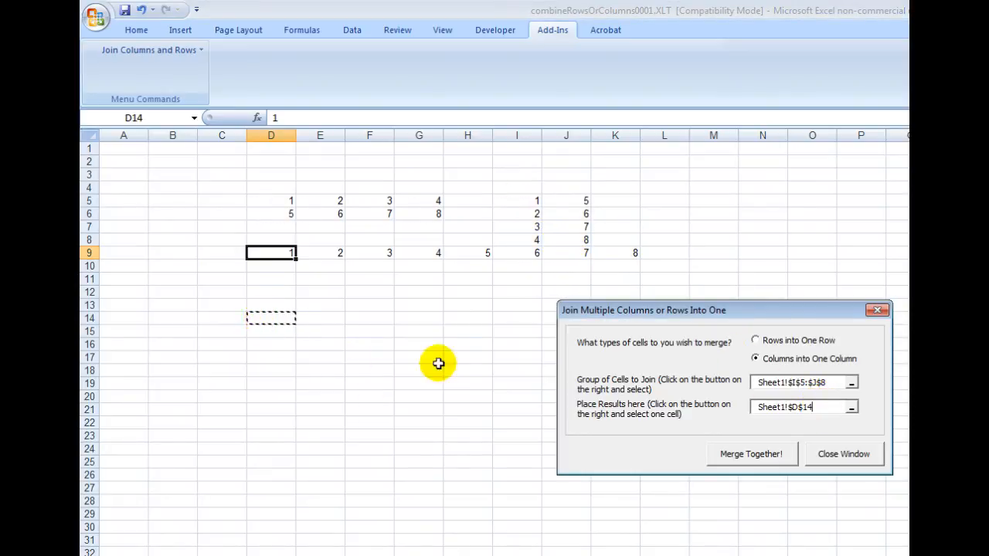
pyautogui.moveTo(750, 453)
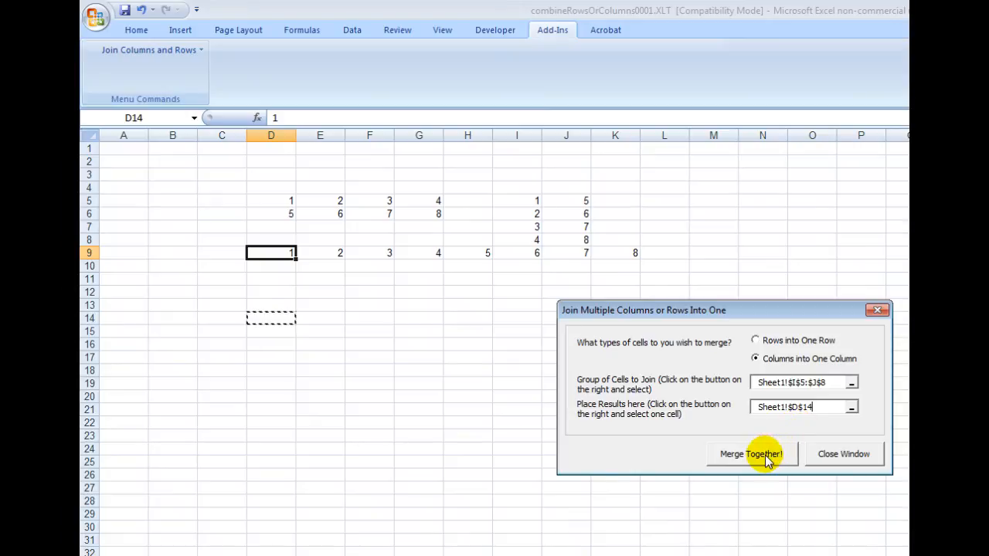
pyautogui.click(750, 453)
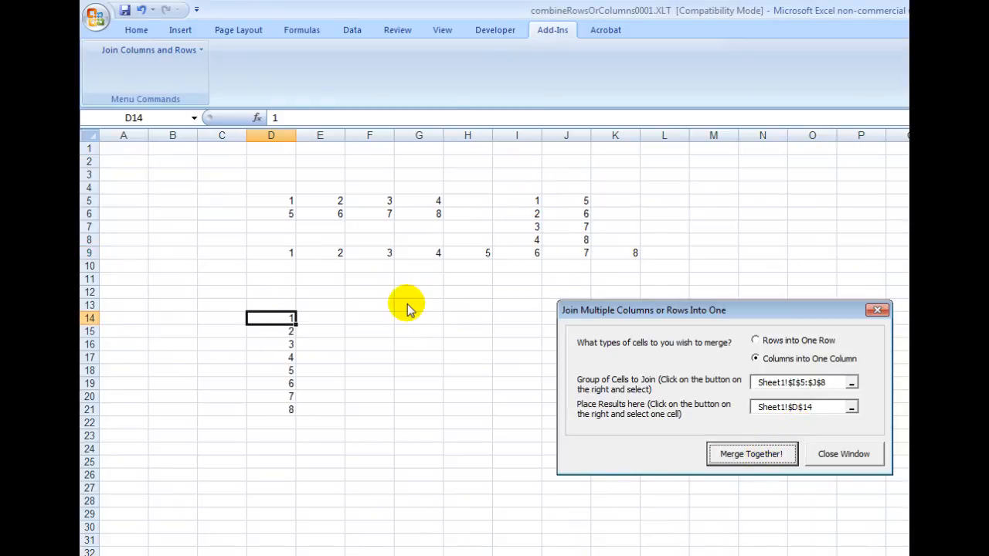
pyautogui.moveTo(495, 371)
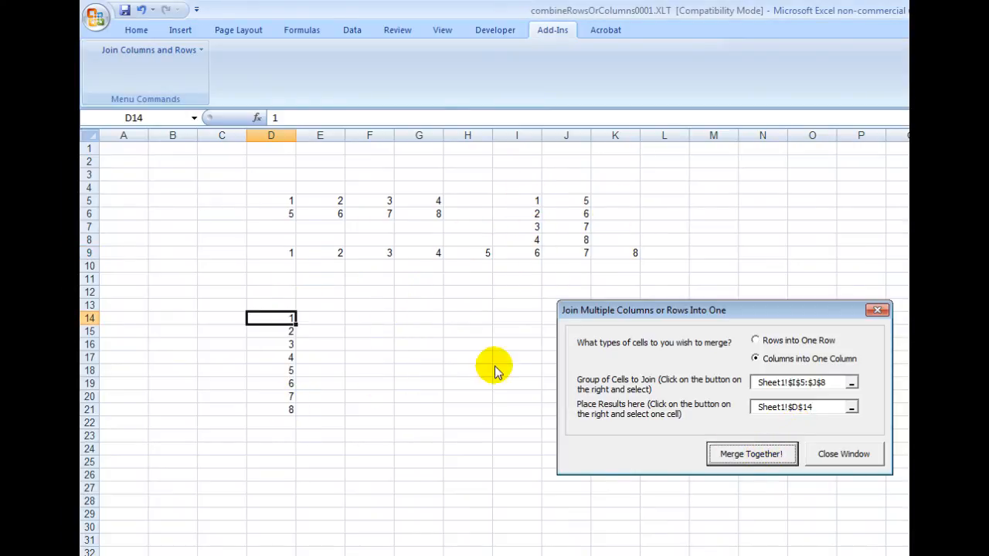
pyautogui.moveTo(607, 379)
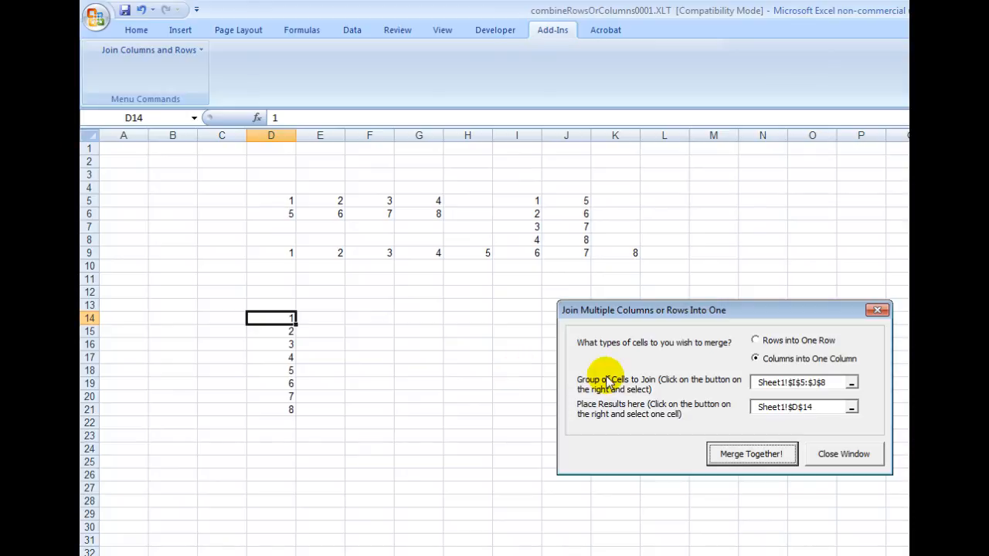